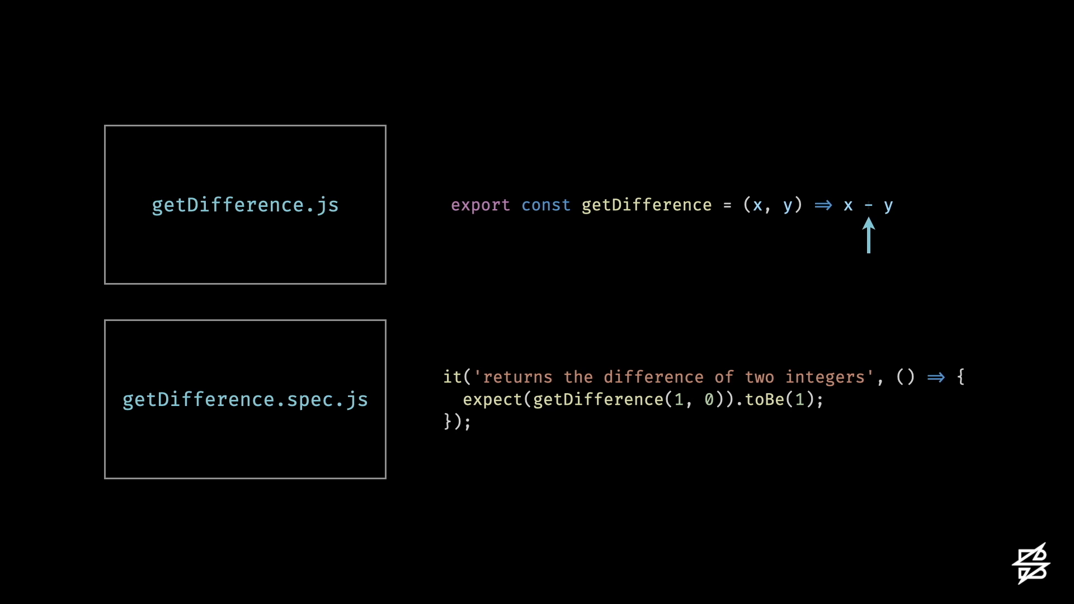
pyautogui.write('+')
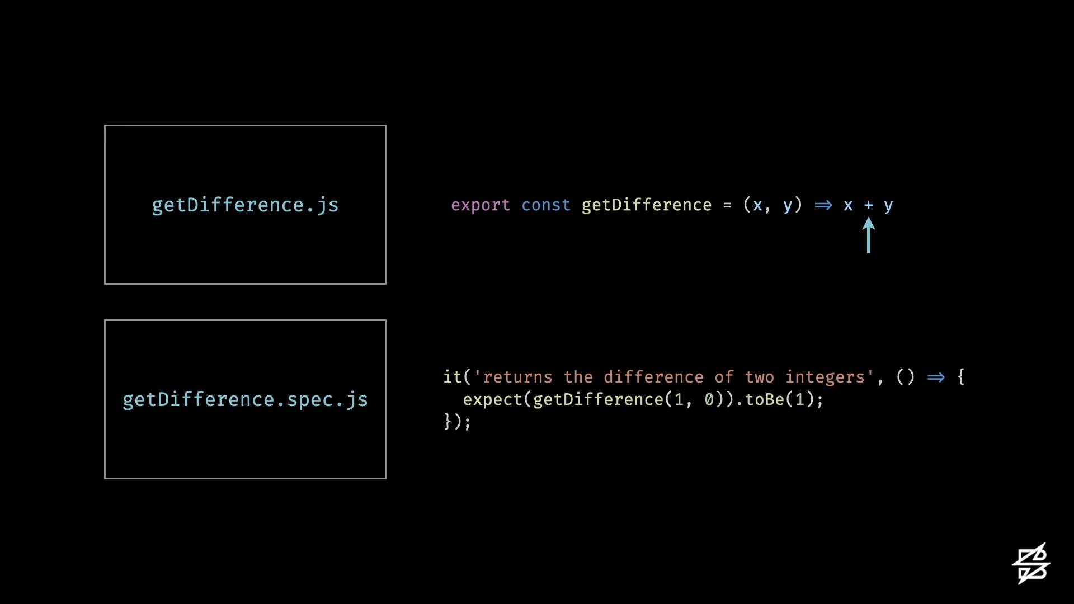